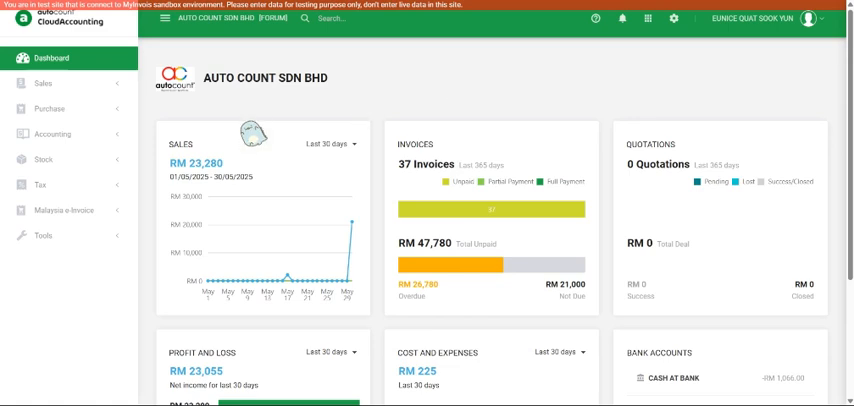
Expand Malaysia e-Invoice in the sidebar and open the Self-Billed Document list
click(64, 210)
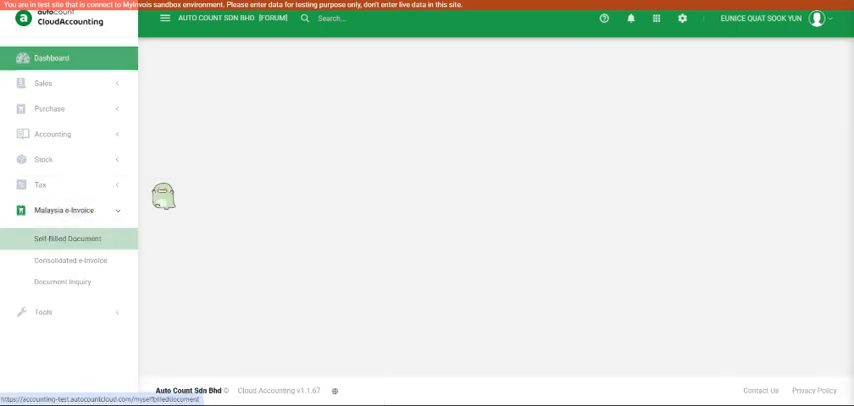
click(67, 238)
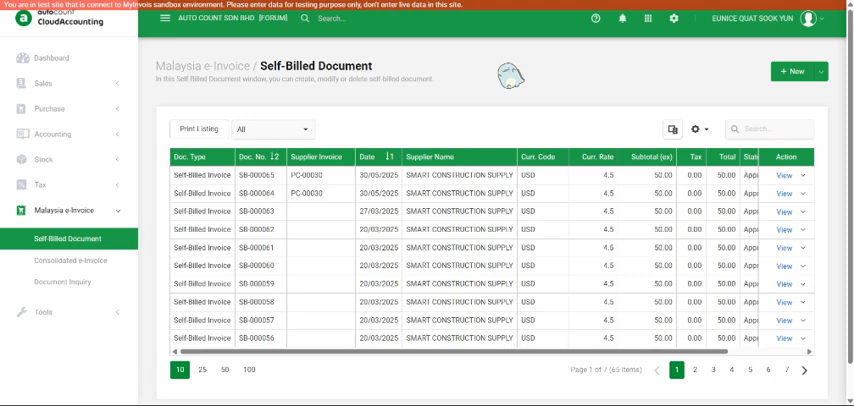
Start a self-billed invoice for SMART CONSTRUCTION SUPPLY, try saving, then close the form
click(791, 71)
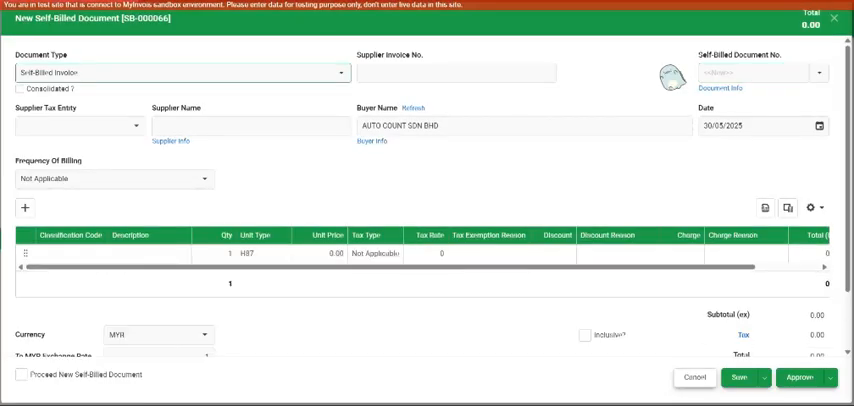
click(78, 125)
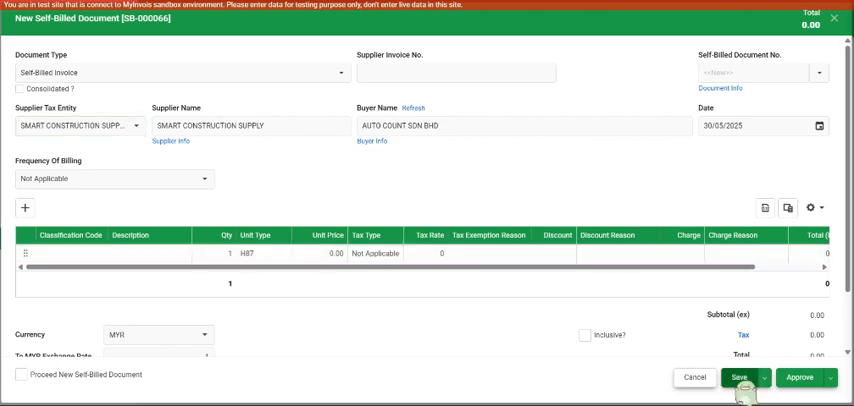
click(769, 377)
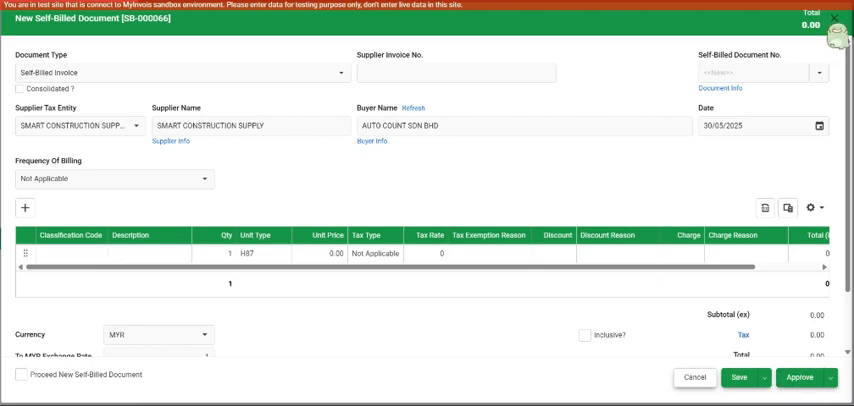
click(689, 377)
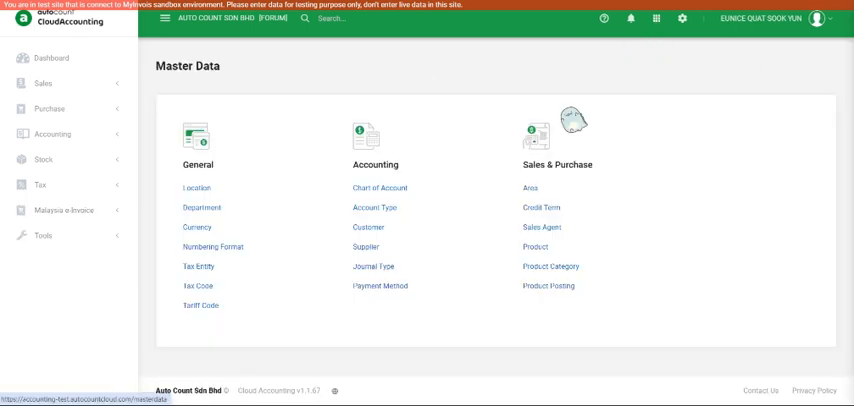
Open SMART CONSTRUCTION SUPPLY's tax entity details from the supplier list and save them
click(365, 246)
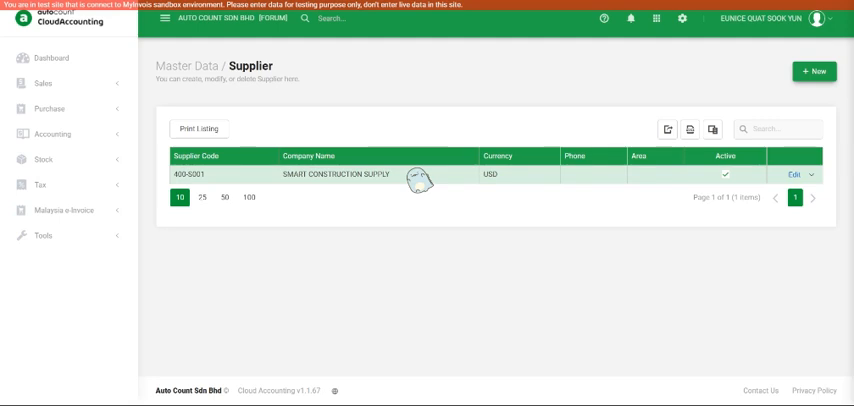
mouse_move(797, 177)
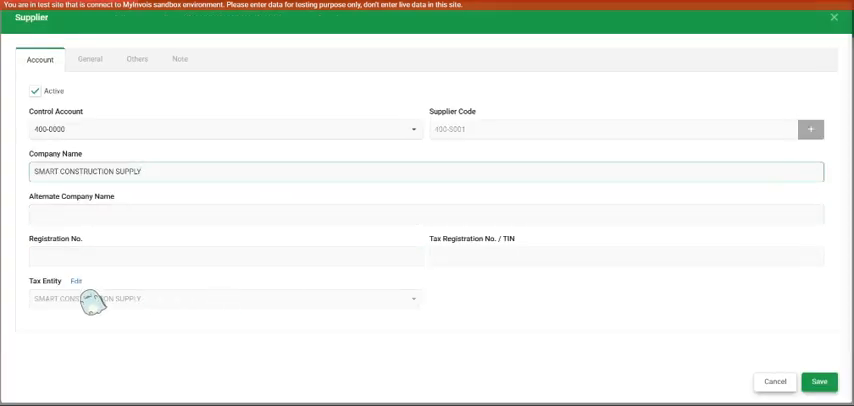
click(76, 281)
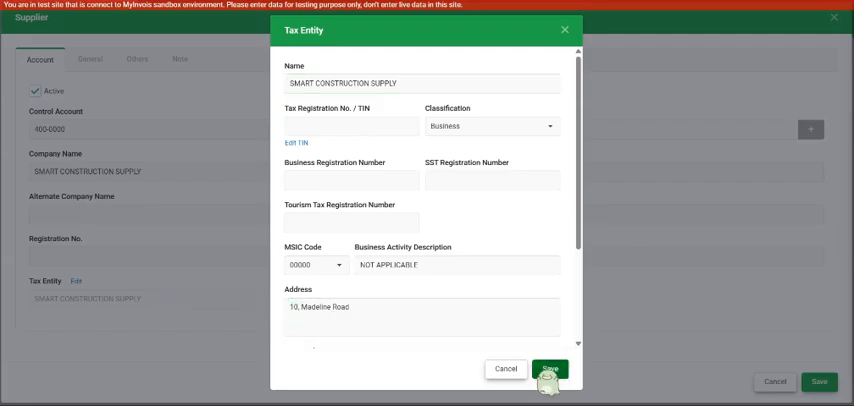
click(551, 368)
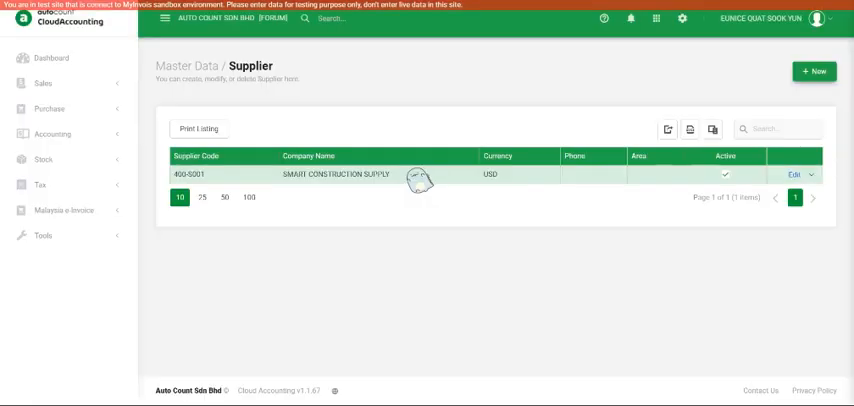
Create and save a purchase invoice from SMART CONSTRUCTION SUPPLY with one STEEL BAR line
click(49, 108)
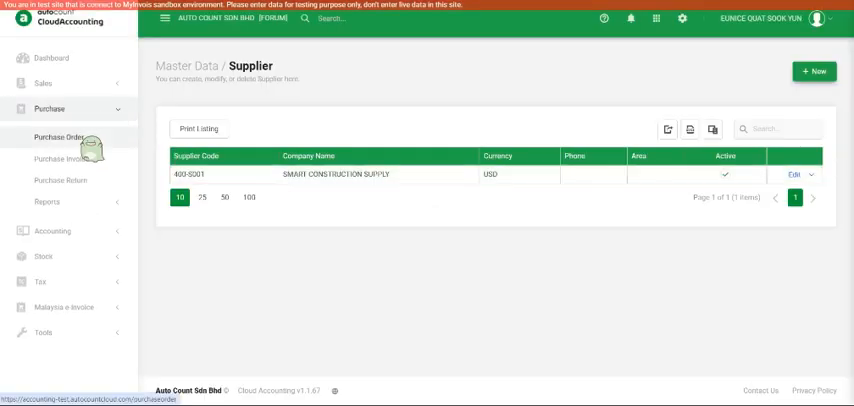
click(62, 158)
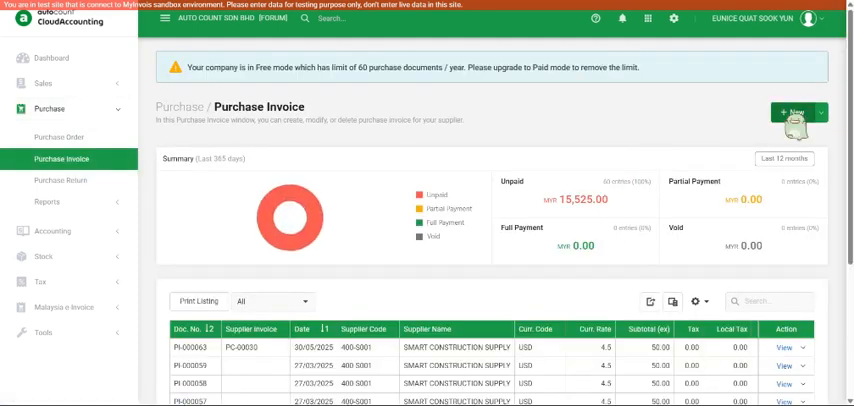
click(790, 111)
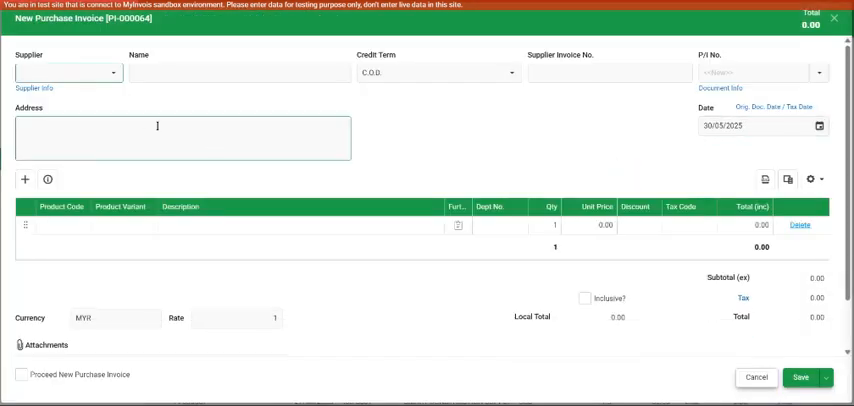
click(113, 72)
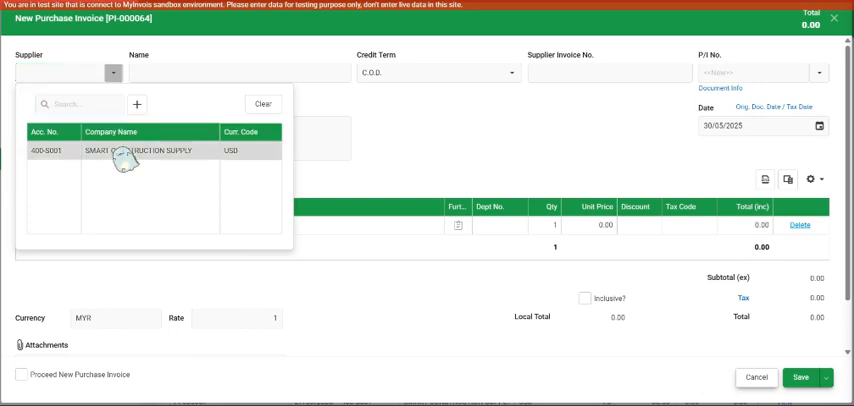
click(140, 150)
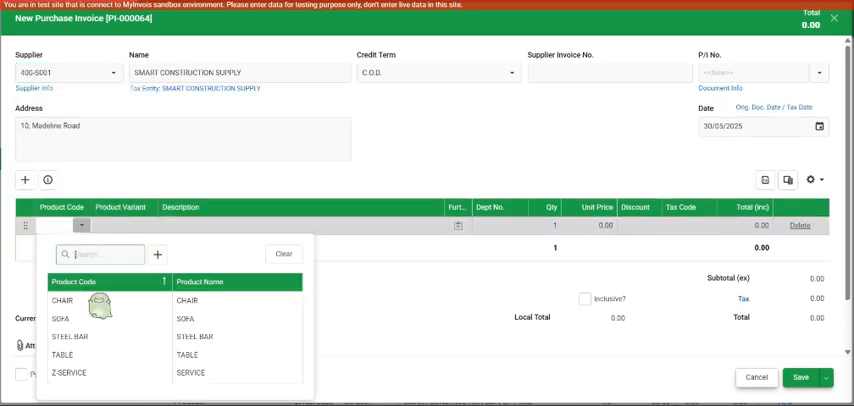
click(70, 337)
text(PC-00030)
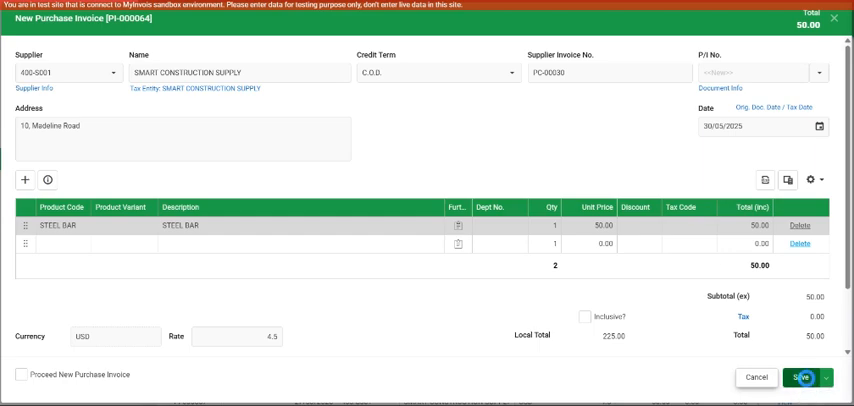
click(801, 377)
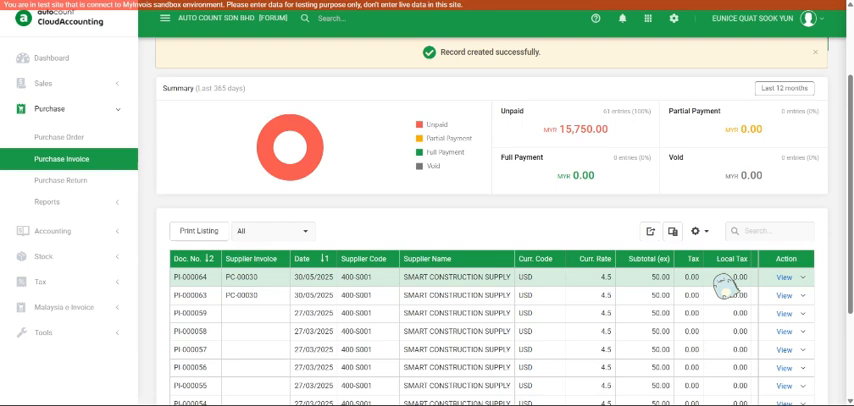
From the Self-Billed Document list, create a new document copied from purchase invoice PI-000064
click(60, 293)
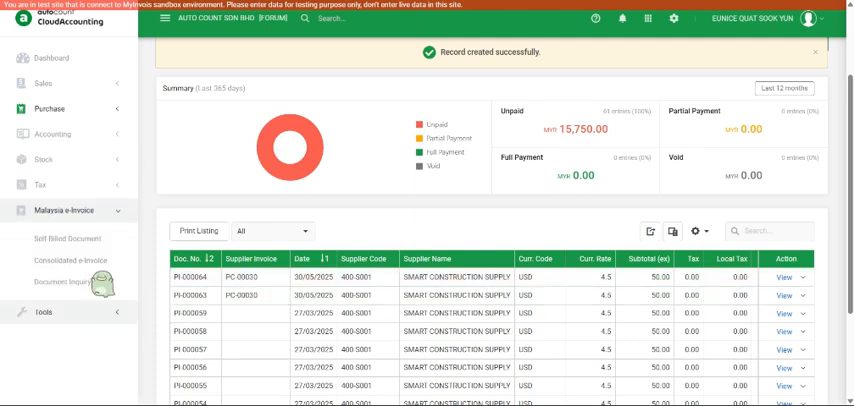
click(69, 241)
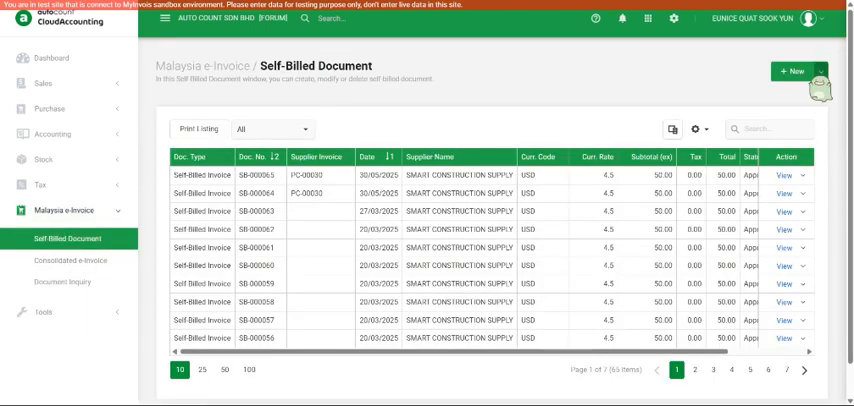
click(824, 71)
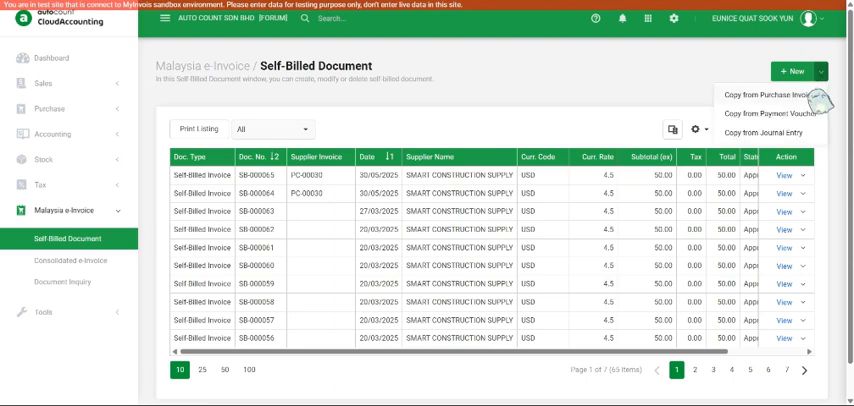
click(760, 94)
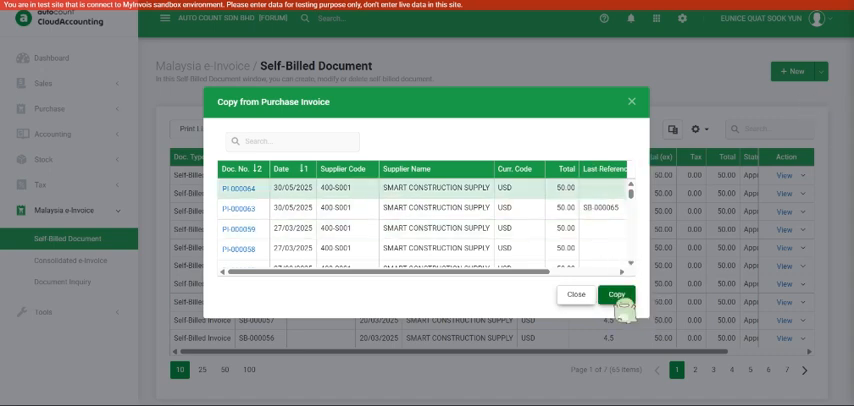
click(616, 295)
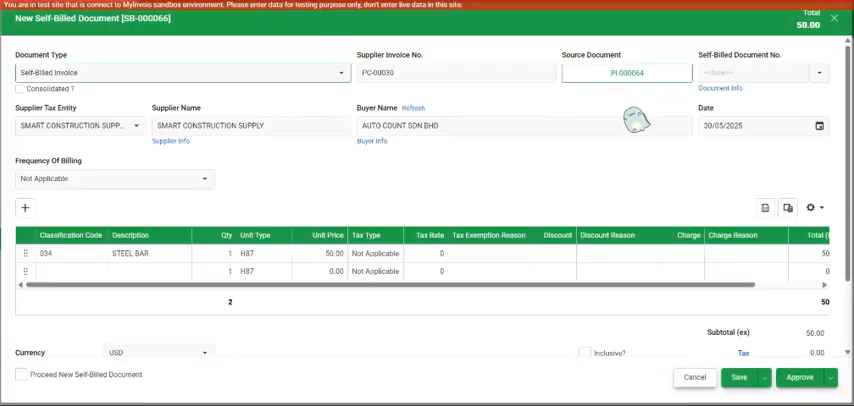
mouse_move(410, 200)
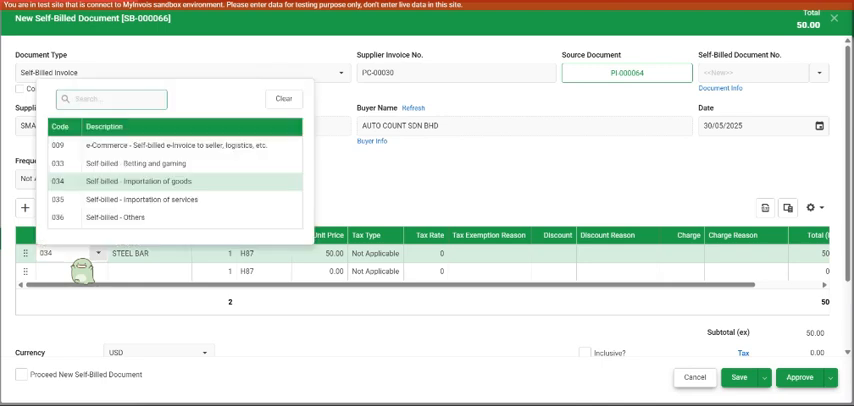
mouse_move(235, 190)
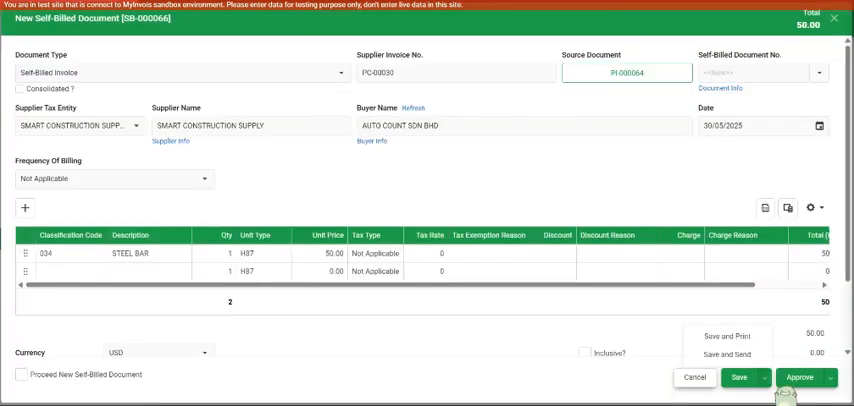
Approve SB-000066 with classification 034 Importation of goods
click(738, 377)
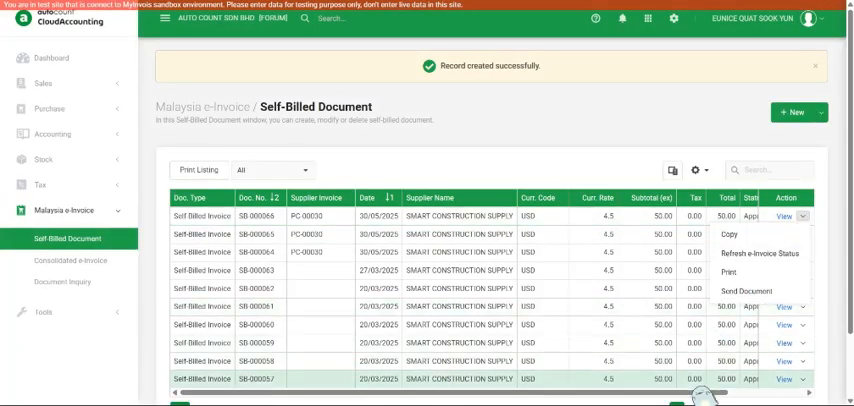
Confirm SB-000066 shows Approved and Valid, then go to the Purchase Invoice list
scroll(right, 3)
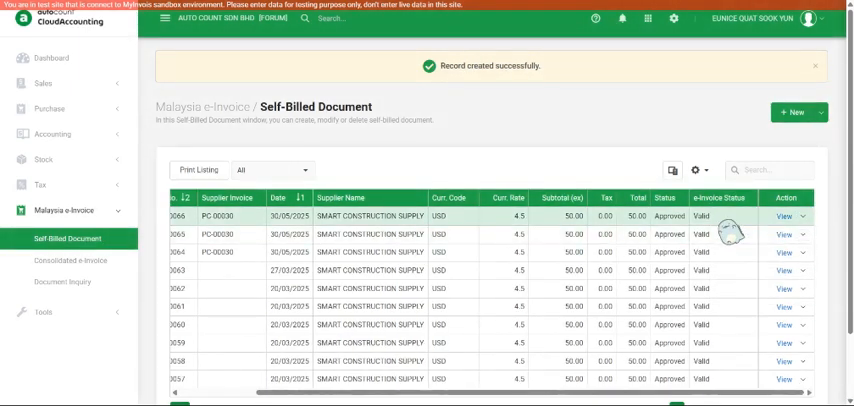
click(46, 108)
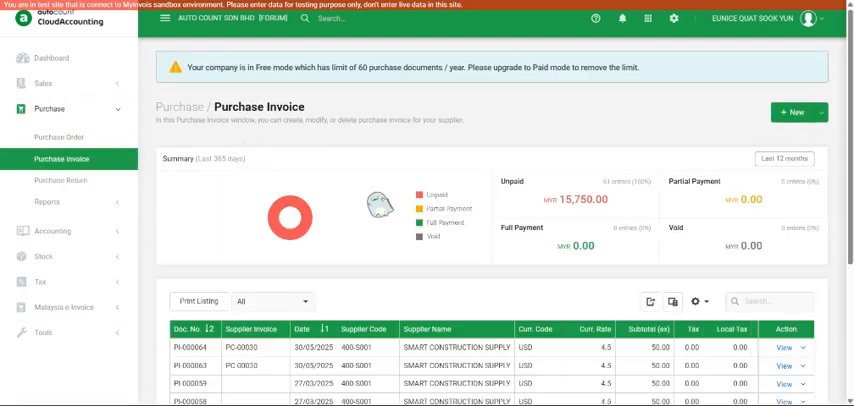
Add the Last Referenced Self-Billed Doc. No. column to the Purchase Invoice grid
scroll(down, 3)
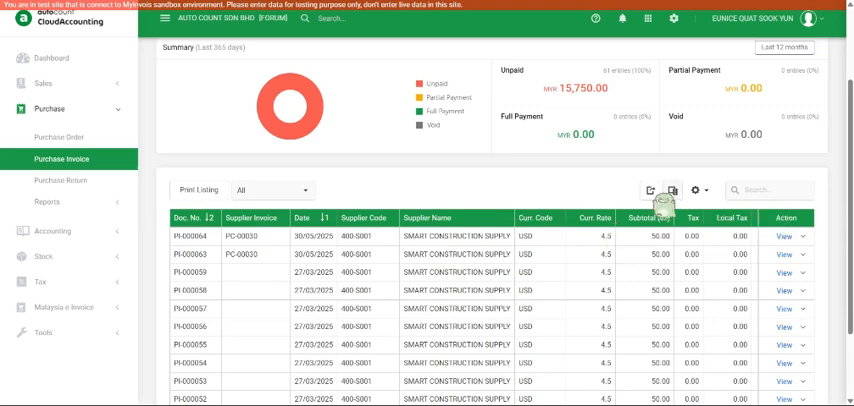
click(698, 190)
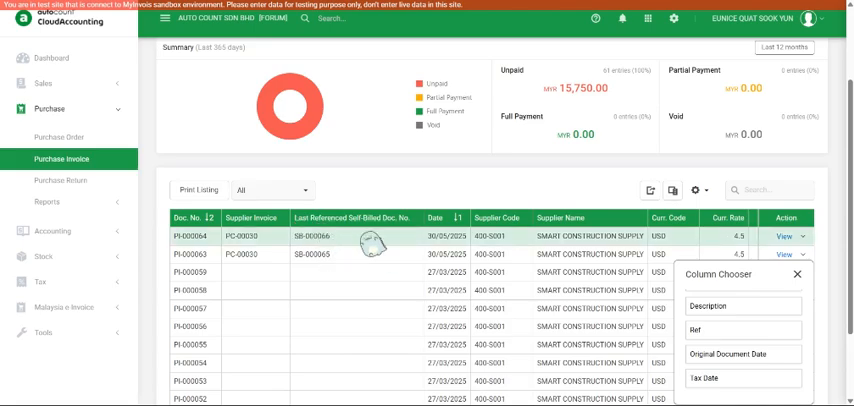
click(319, 234)
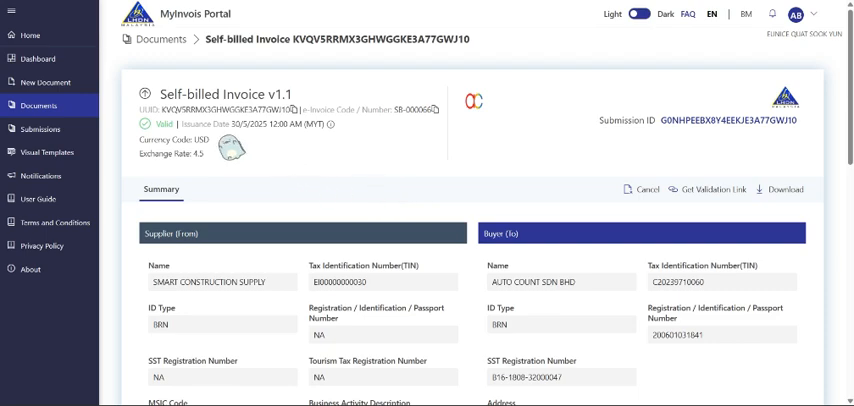
Review SB-000066's steel bar line on MyInvois, then show AutoCount's new self-billed options
scroll(down, 3)
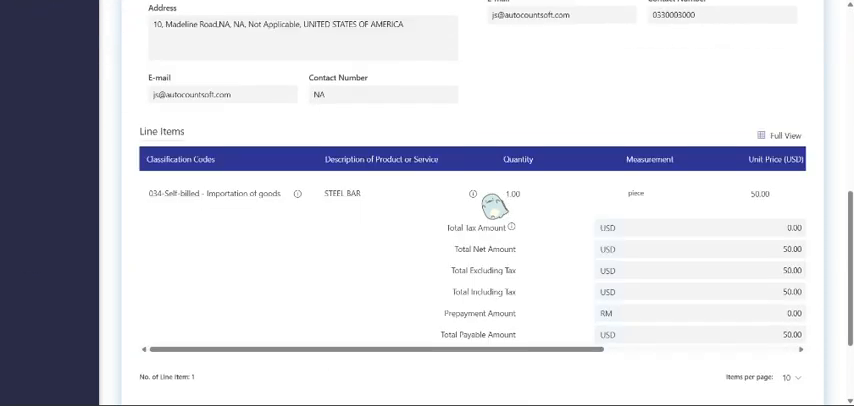
scroll(up, 3)
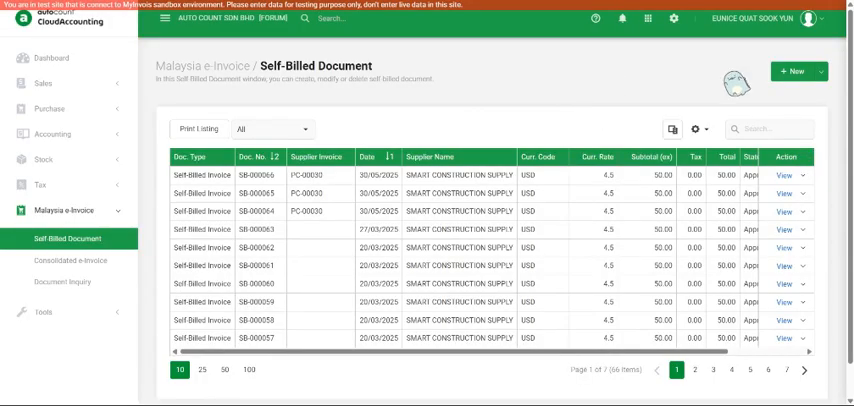
click(823, 71)
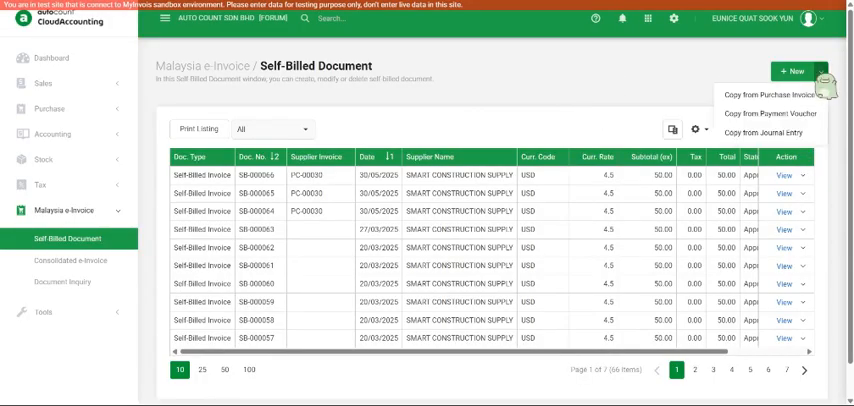